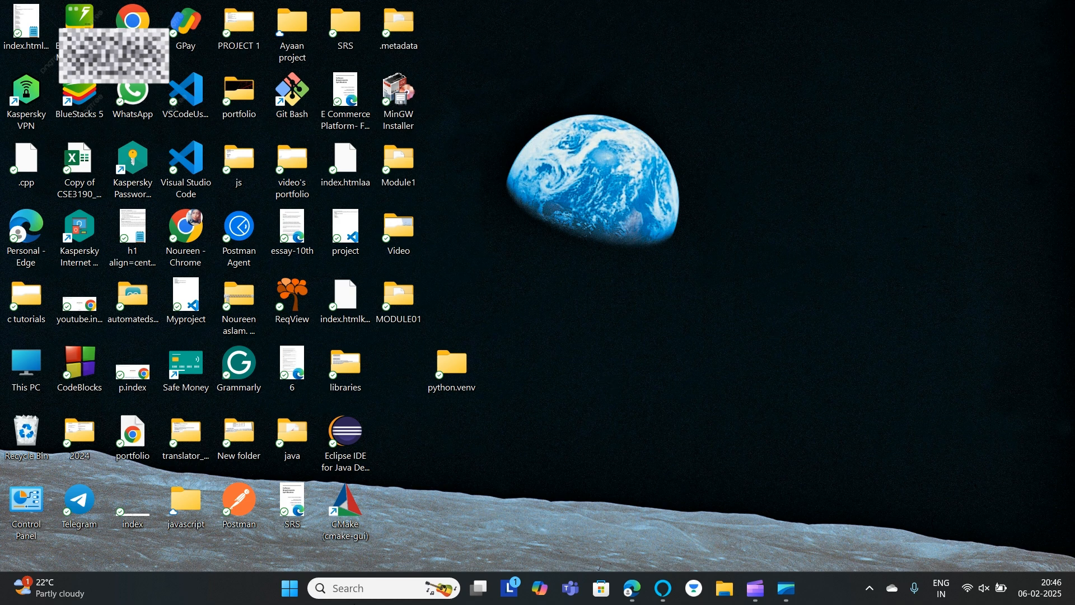
Step: Search 'settings' from the taskbar and open the Settings app
{"action": "type", "text": "ett"}
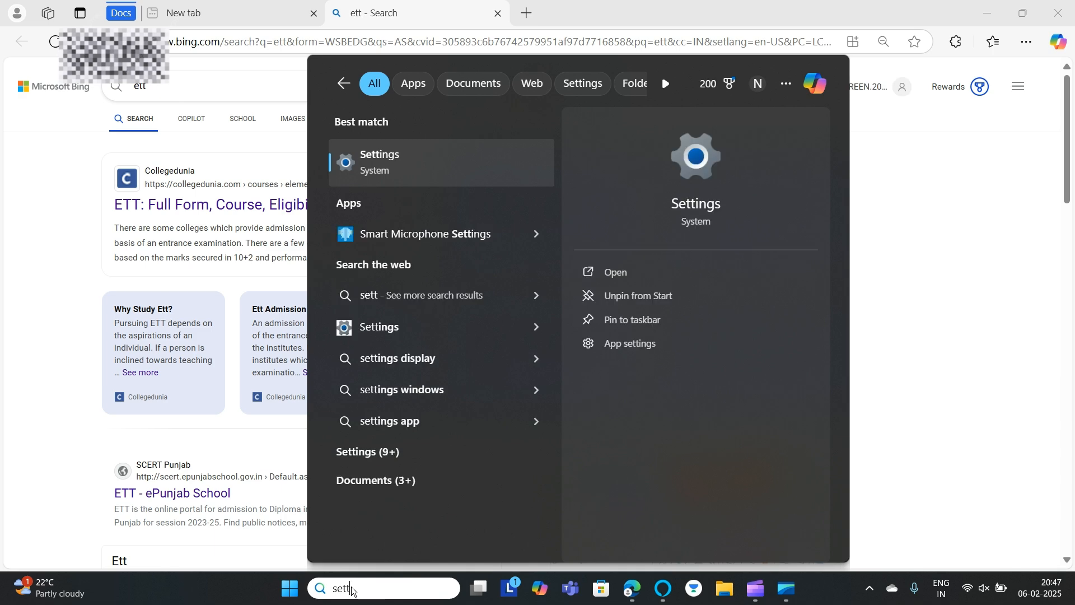
{"action": "left_click", "coordinate": [440, 162]}
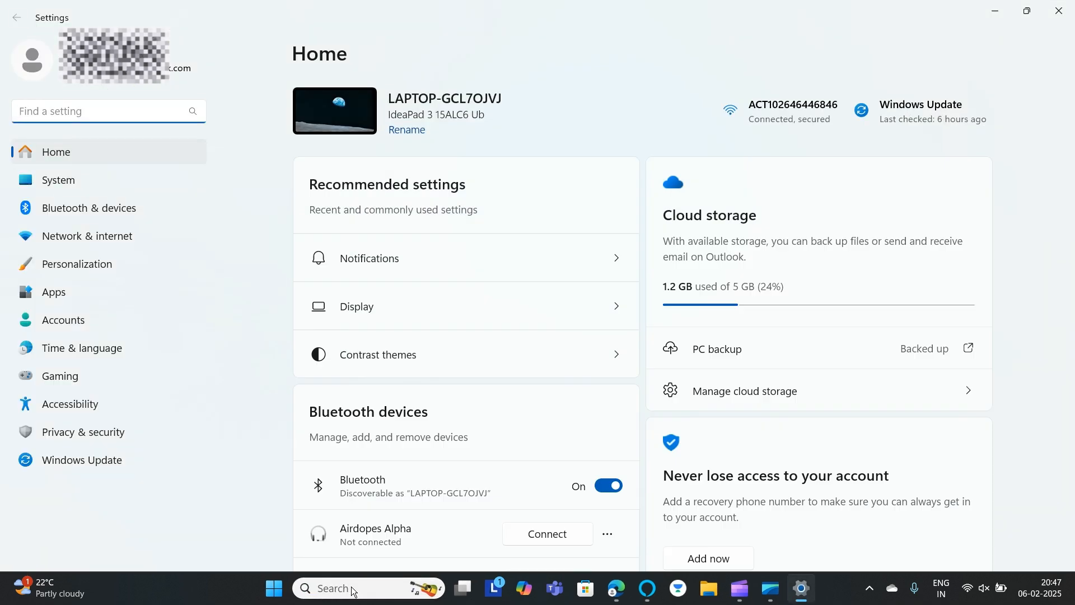
Step: Search Settings for 'account' and open Your info
{"action": "type", "text": "account"}
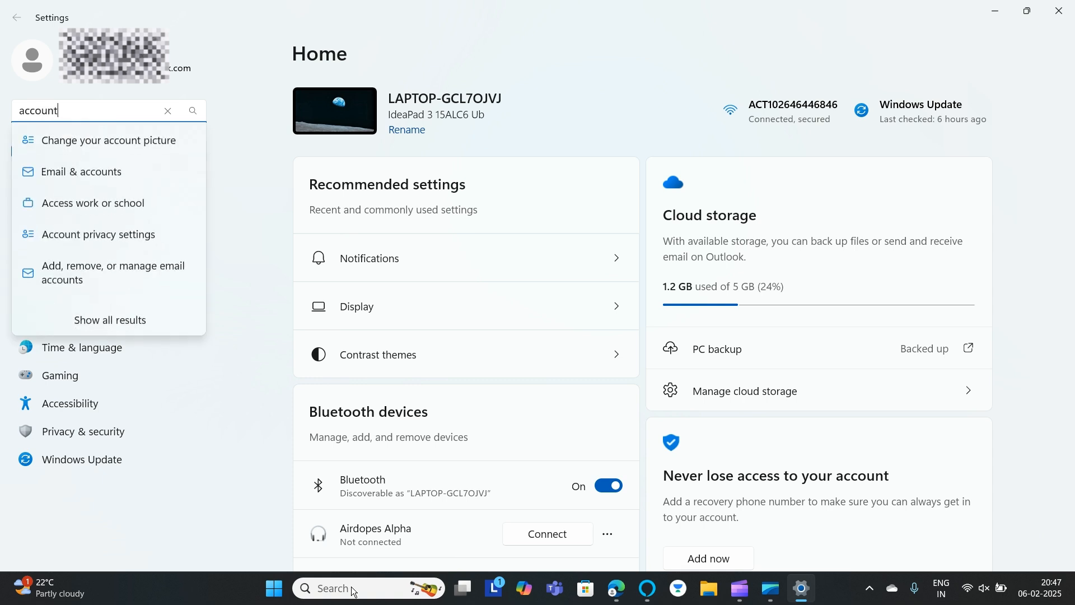
{"action": "left_click", "coordinate": [108, 141]}
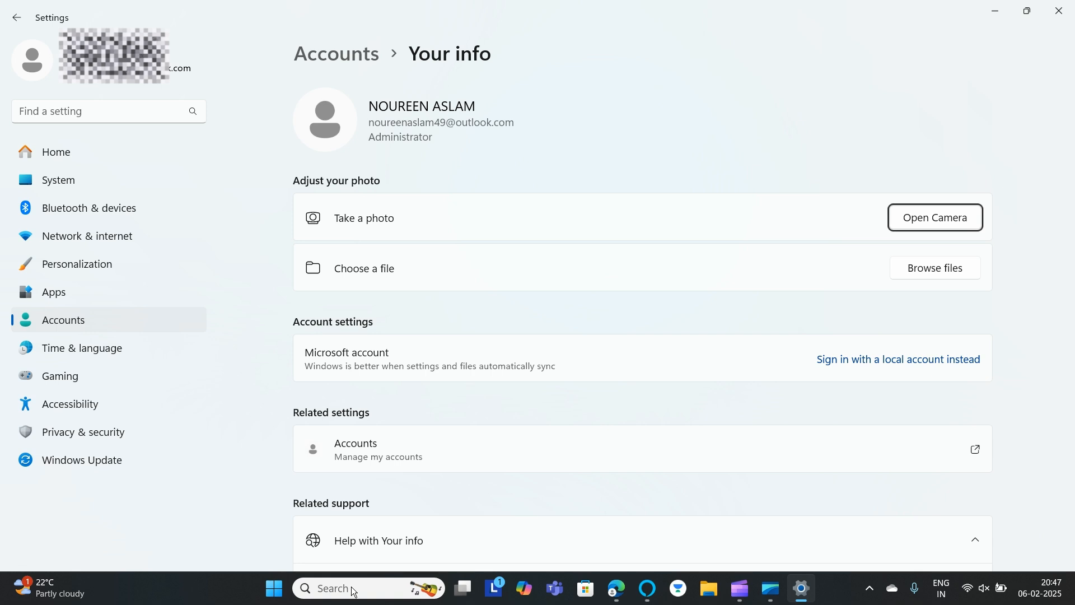
{"action": "scroll", "scroll_direction": "down", "scroll_amount": 3}
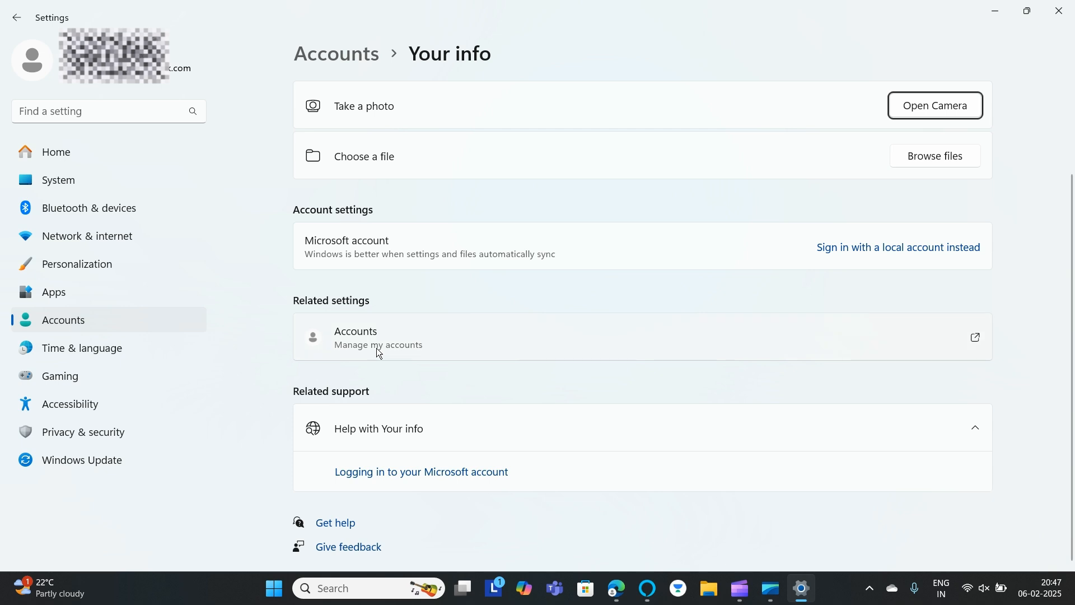
Step: Open the online Microsoft account page via Manage my accounts and start Change password
{"action": "left_click", "coordinate": [378, 345]}
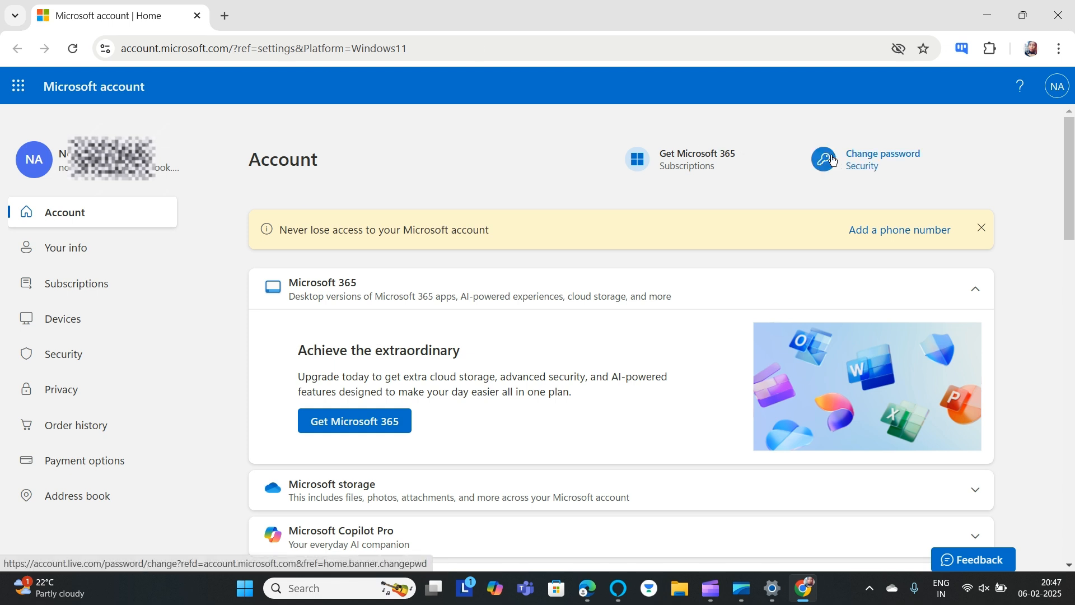
{"action": "left_click", "coordinate": [883, 159]}
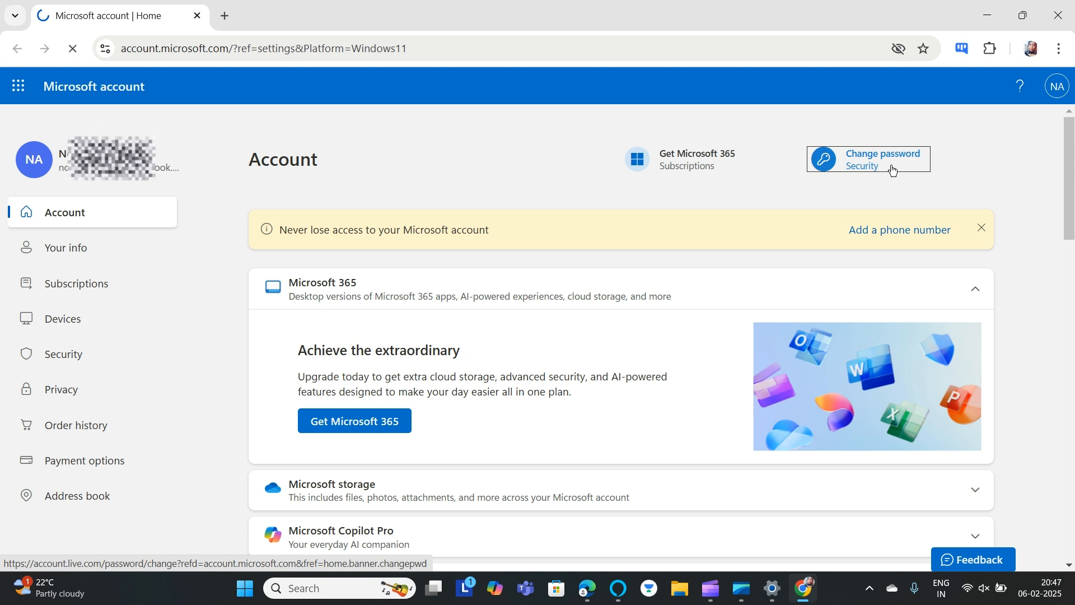
{"action": "left_click", "coordinate": [882, 159]}
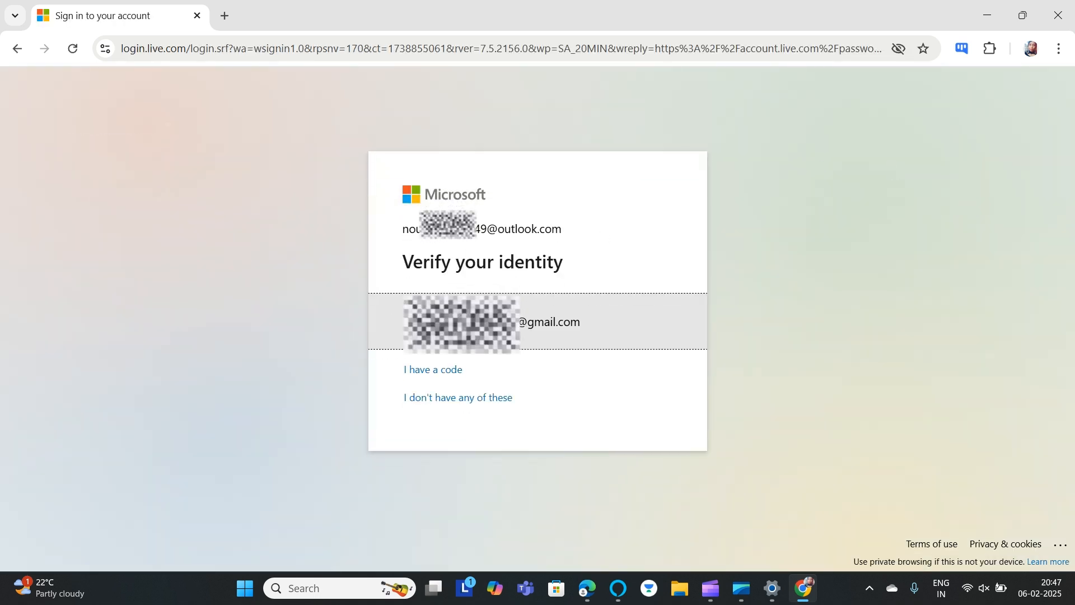
{"action": "mouse_move", "coordinate": [441, 384]}
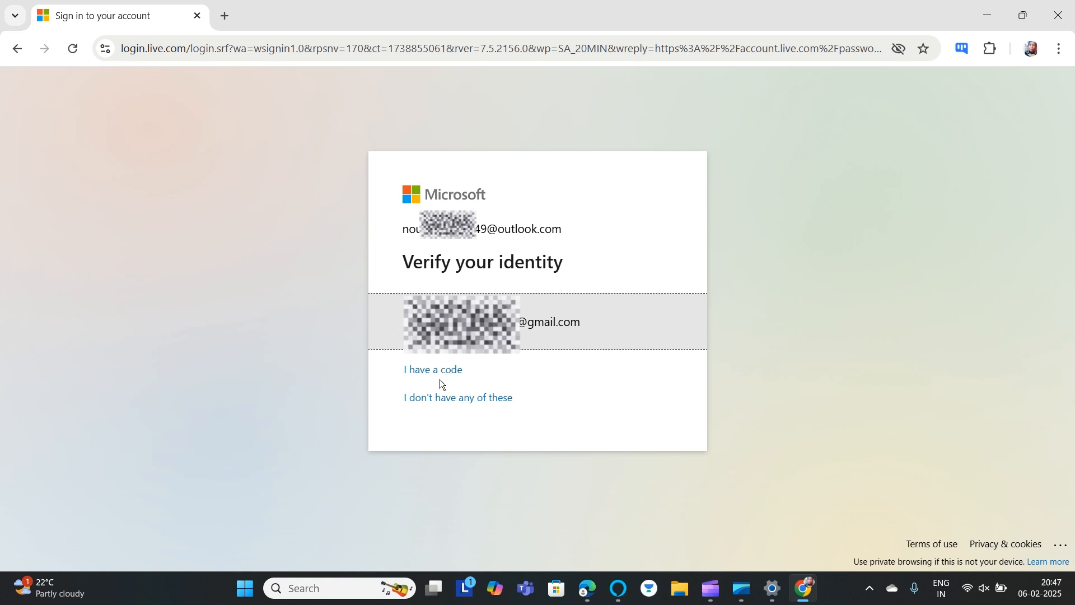
{"action": "mouse_move", "coordinate": [434, 375]}
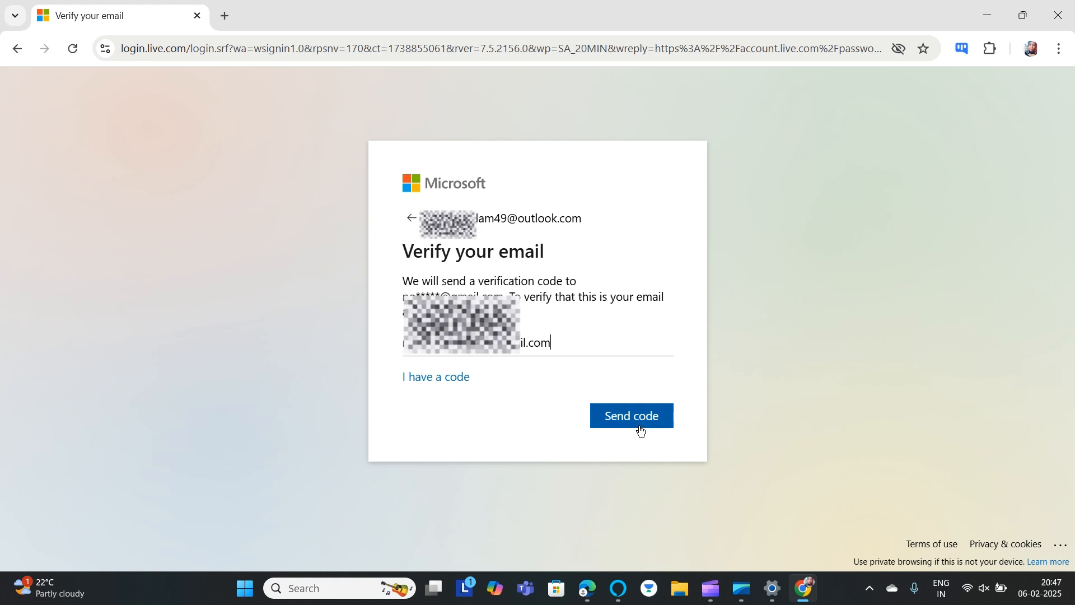
Step: Send a verification code to the backup email address
{"action": "left_click", "coordinate": [632, 416]}
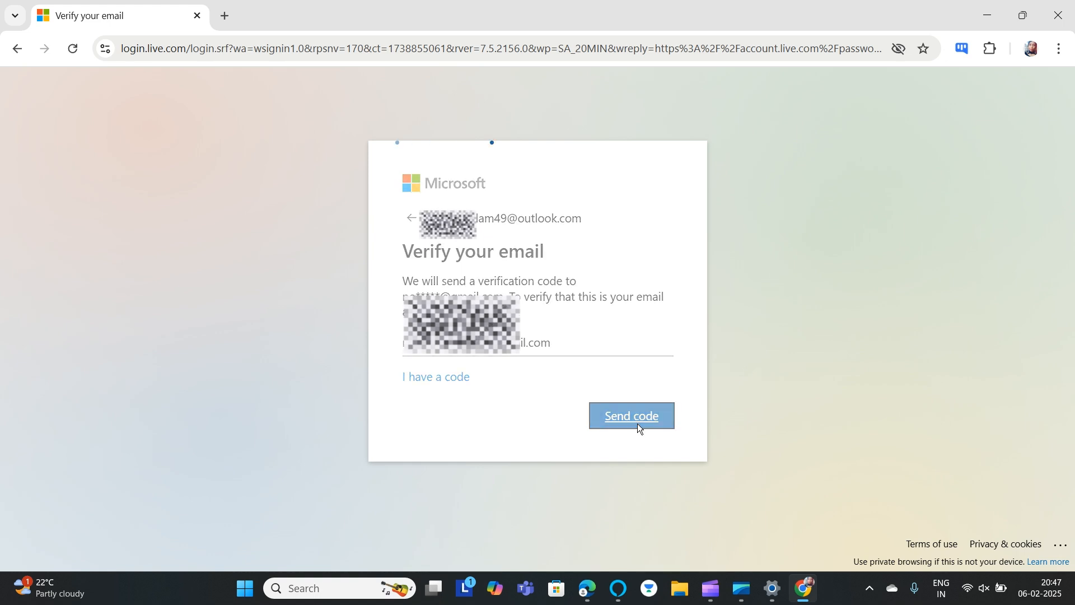
{"action": "left_click", "coordinate": [631, 415]}
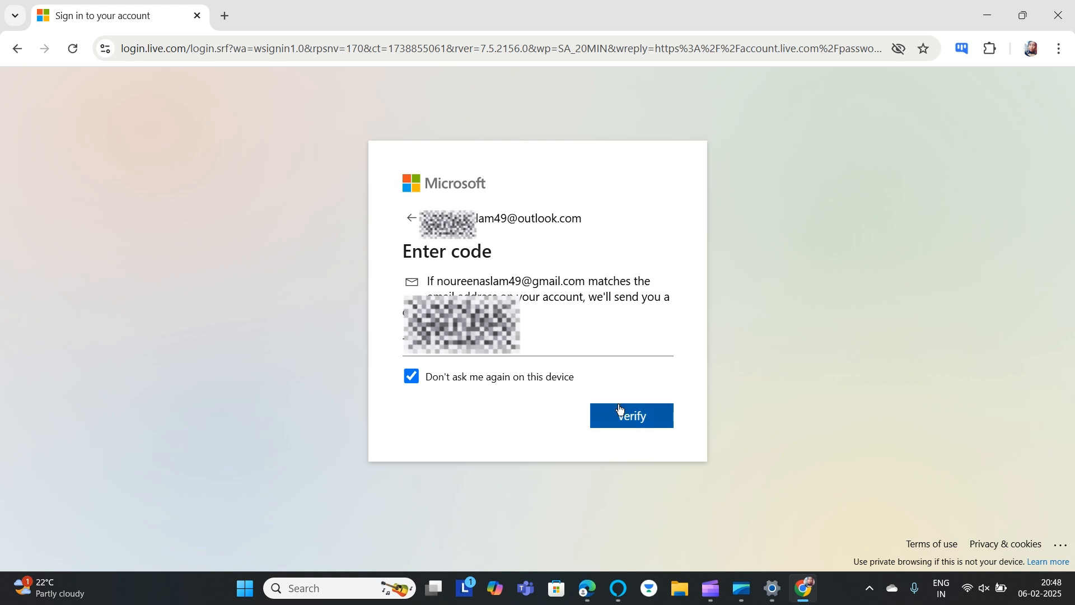
Step: Submit the verification code with Verify to open Change your password
{"action": "left_click", "coordinate": [631, 416]}
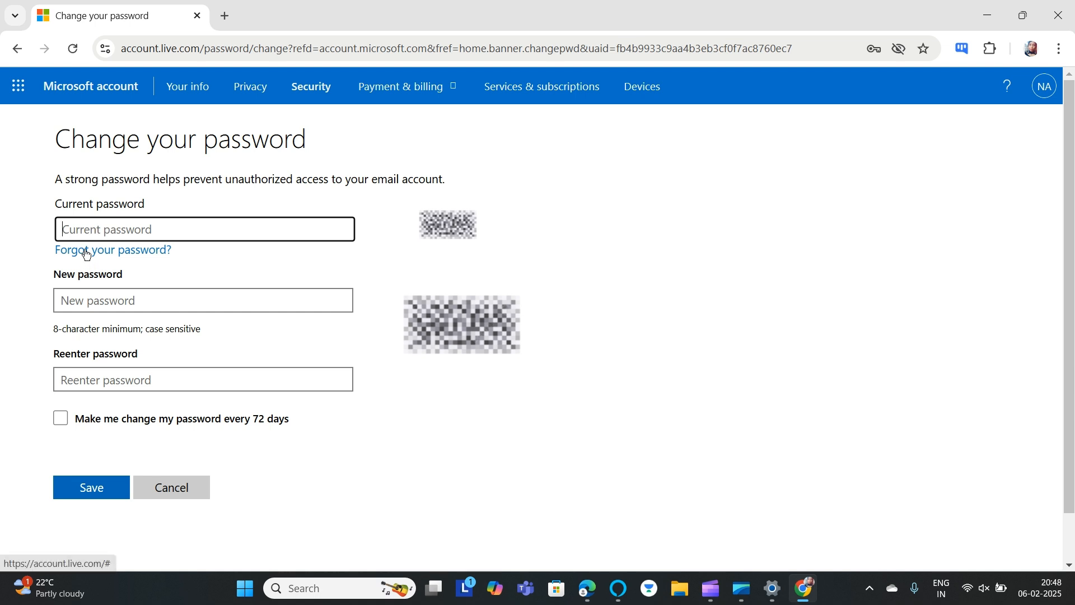
{"action": "mouse_move", "coordinate": [88, 299]}
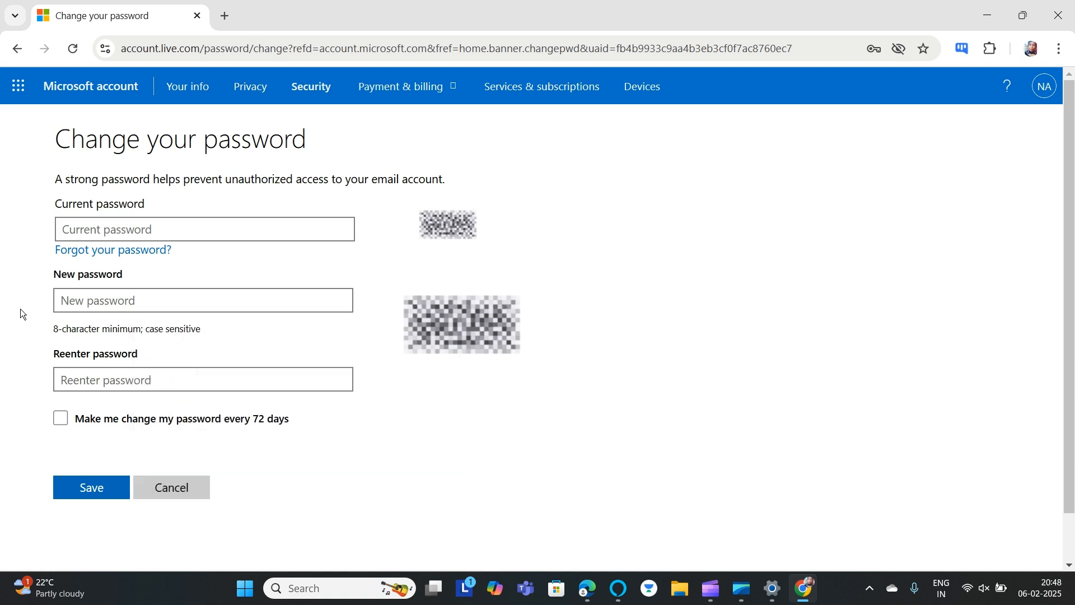
{"action": "mouse_move", "coordinate": [96, 462]}
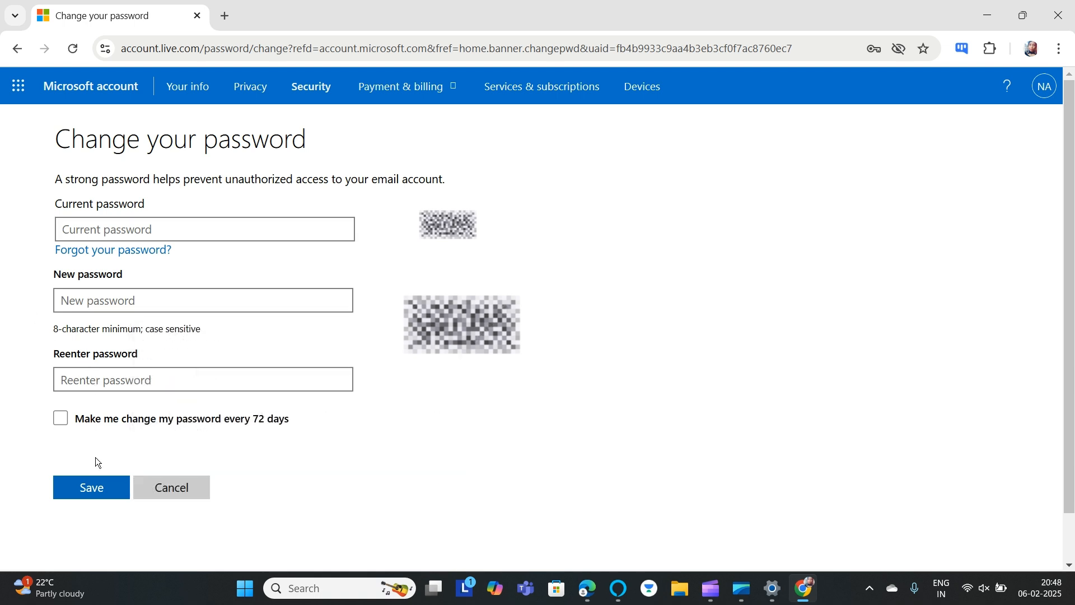